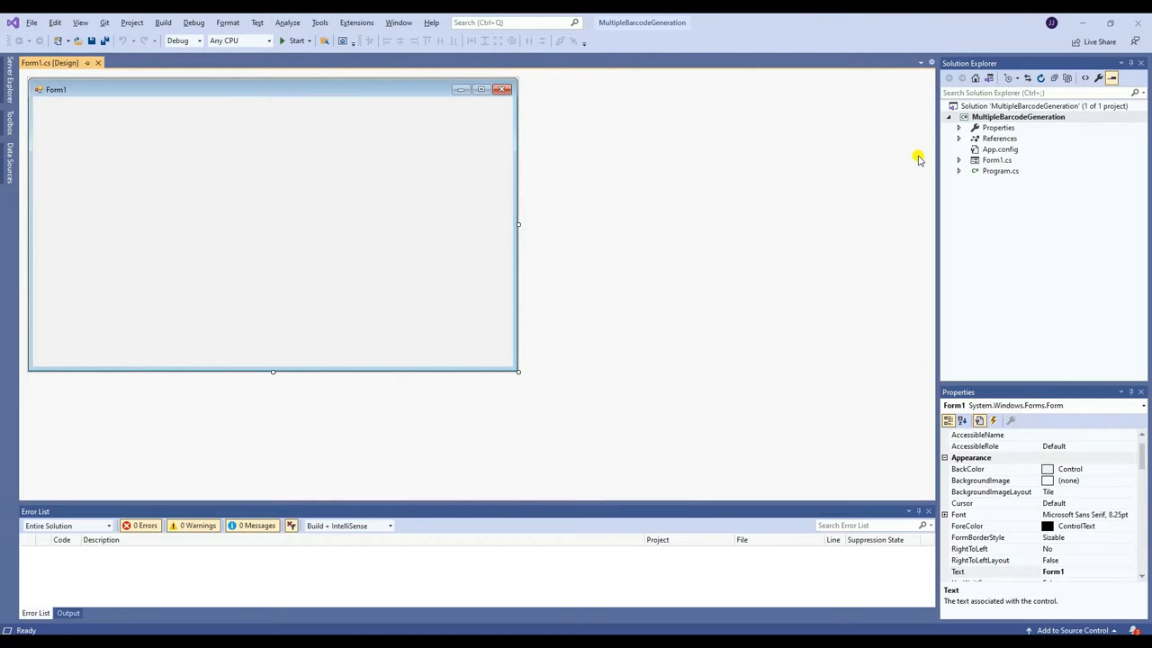
Step: Open the Reference Manager from the MultipleBarcodeGeneration project's References node
click(999, 137)
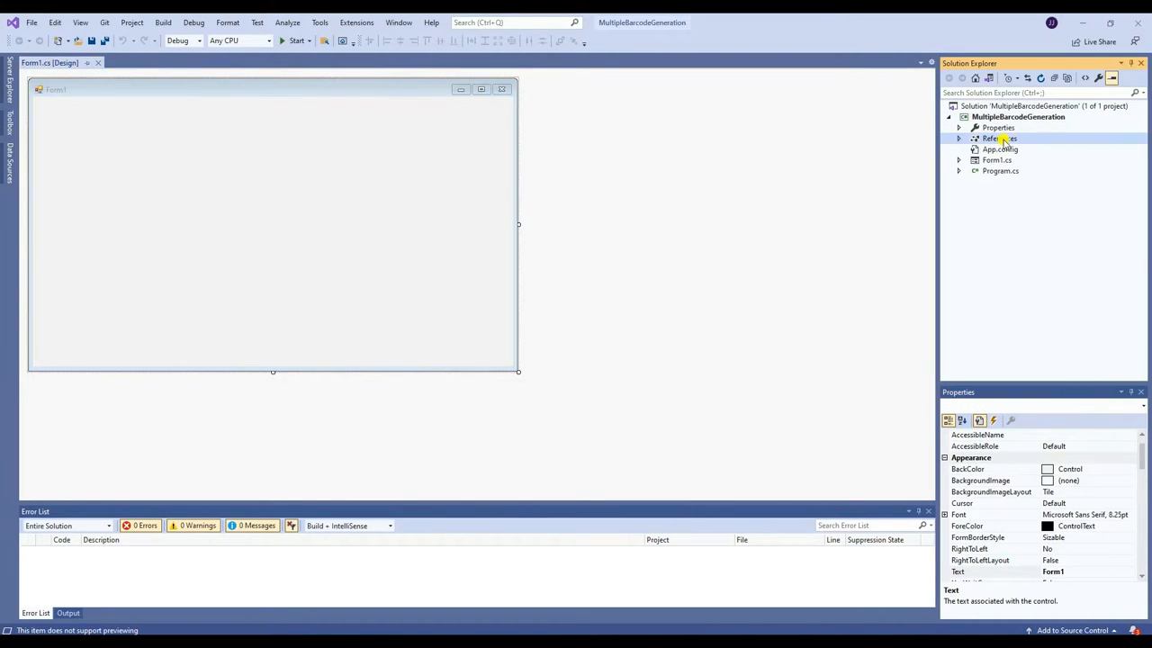
click(994, 149)
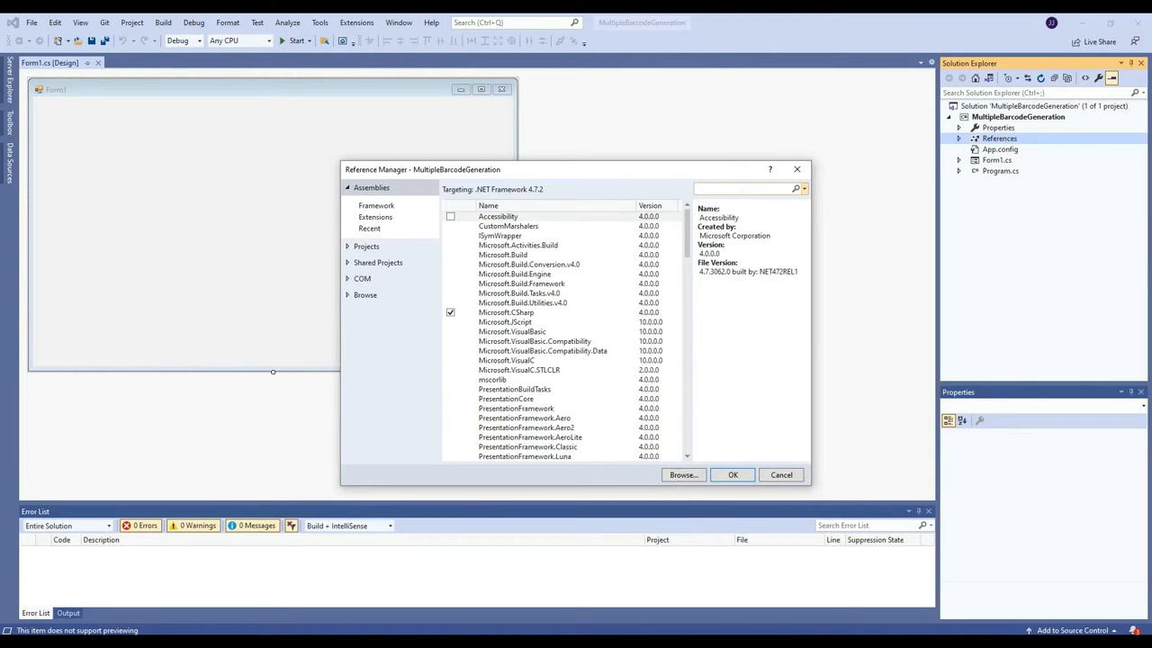
Step: Search 'bytescout', tick ByteScout Barcode SDK 7.1.1.1157, and add it as a reference
text(bytescout)
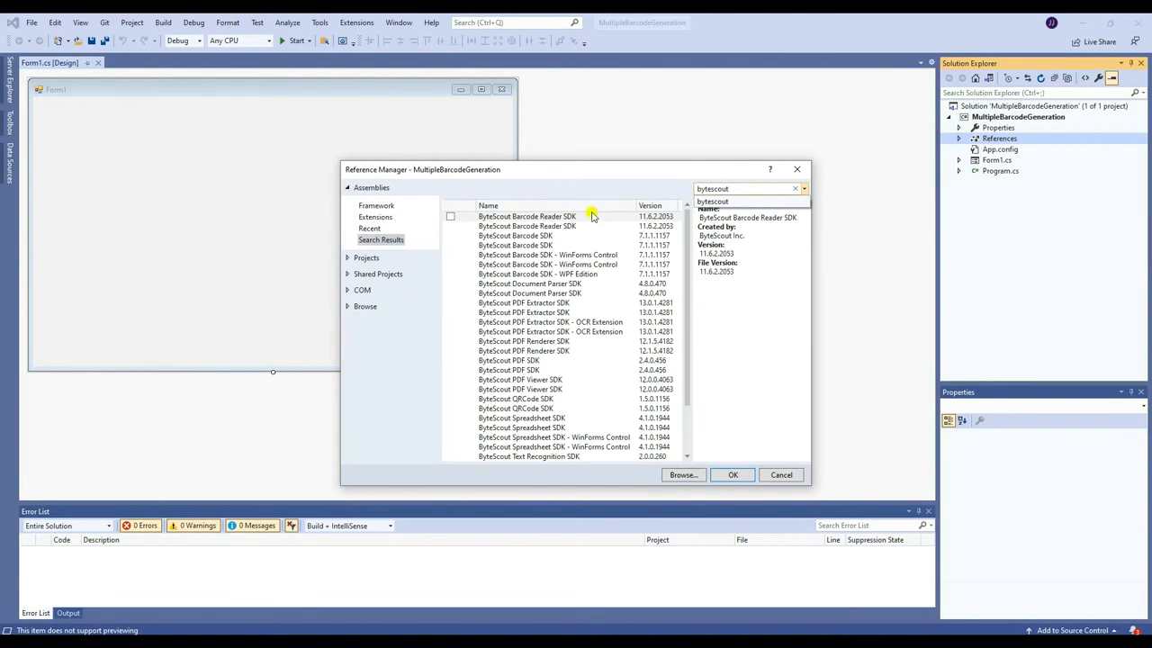
click(516, 236)
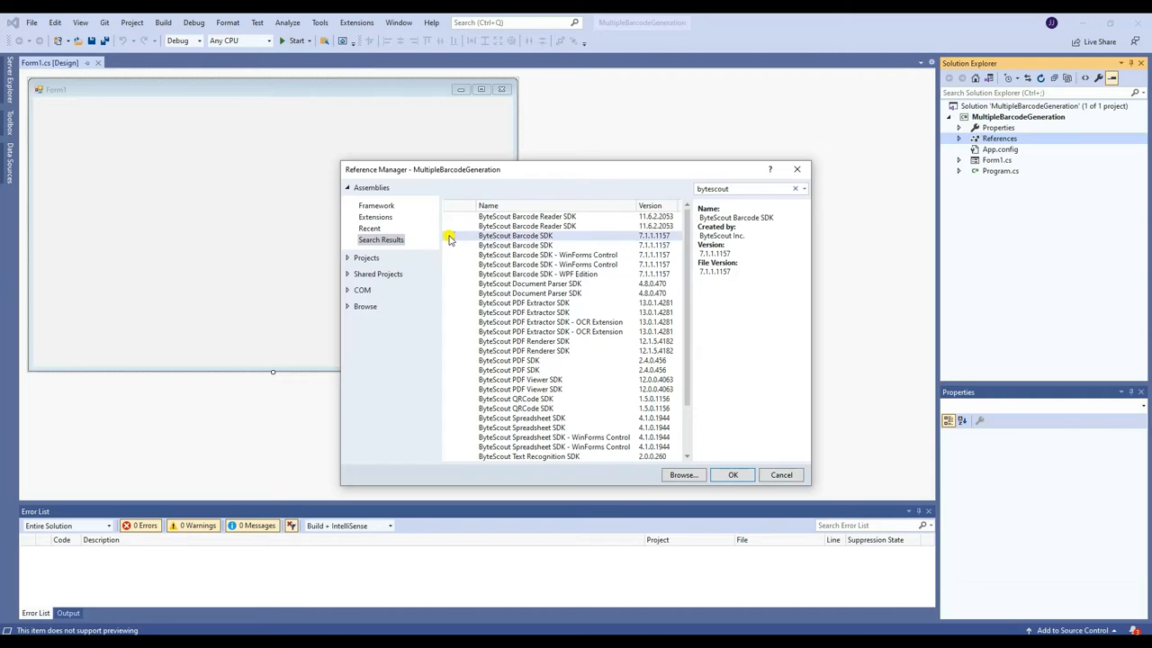
click(450, 234)
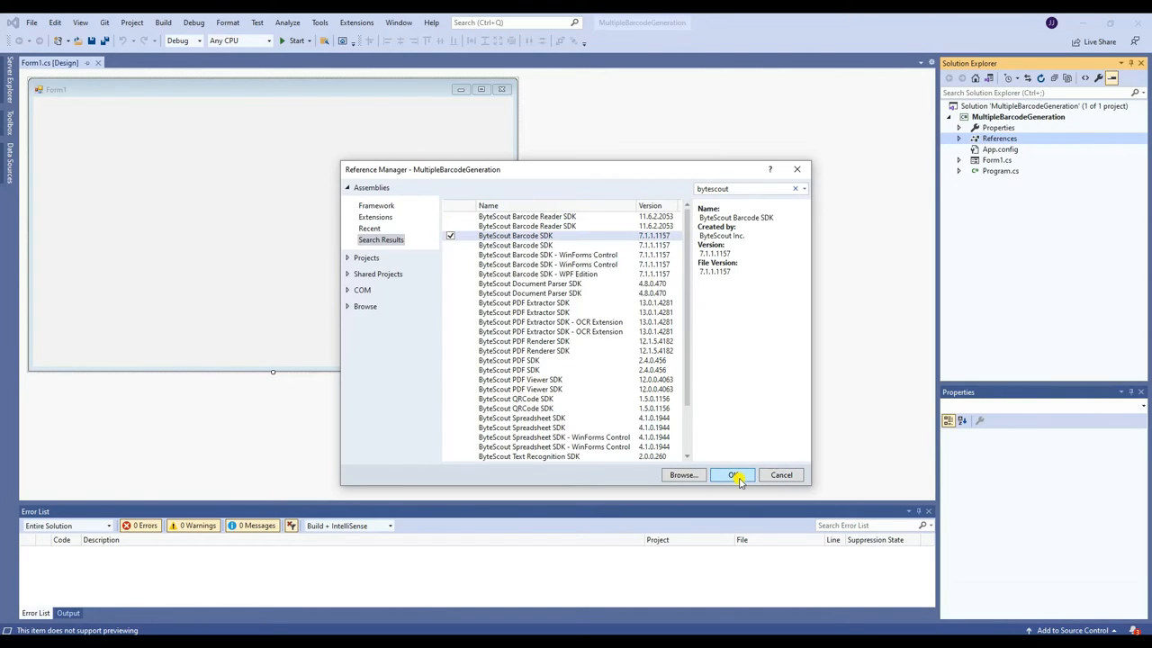
click(732, 475)
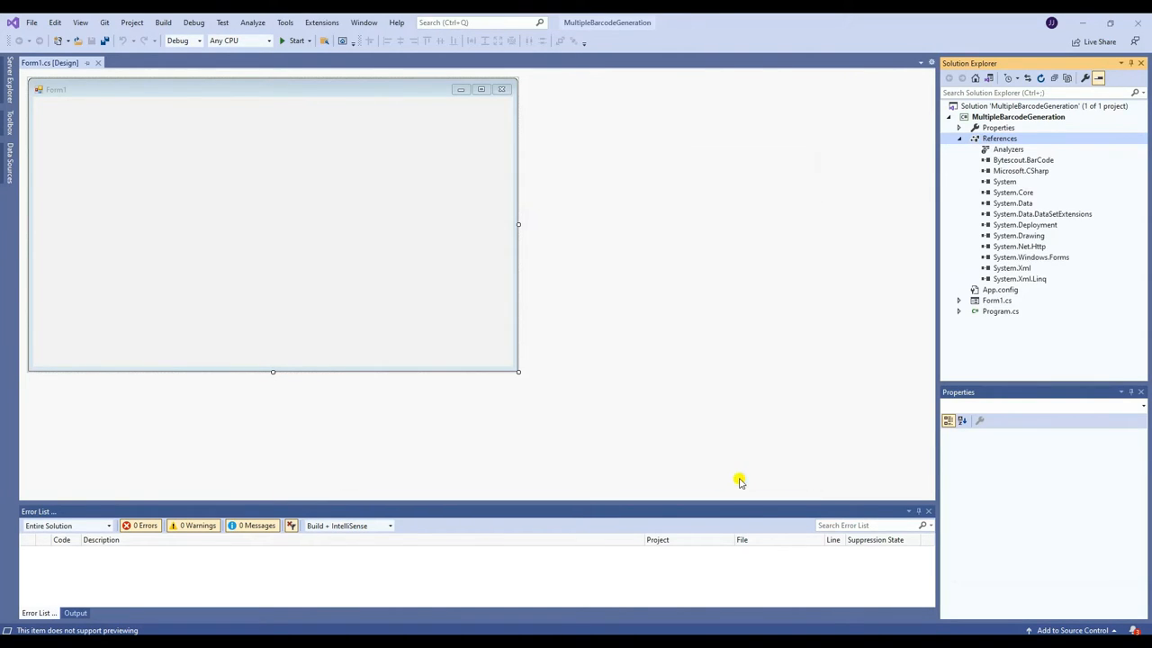
Step: Open Program.cs from the project files in Solution Explorer
click(1000, 311)
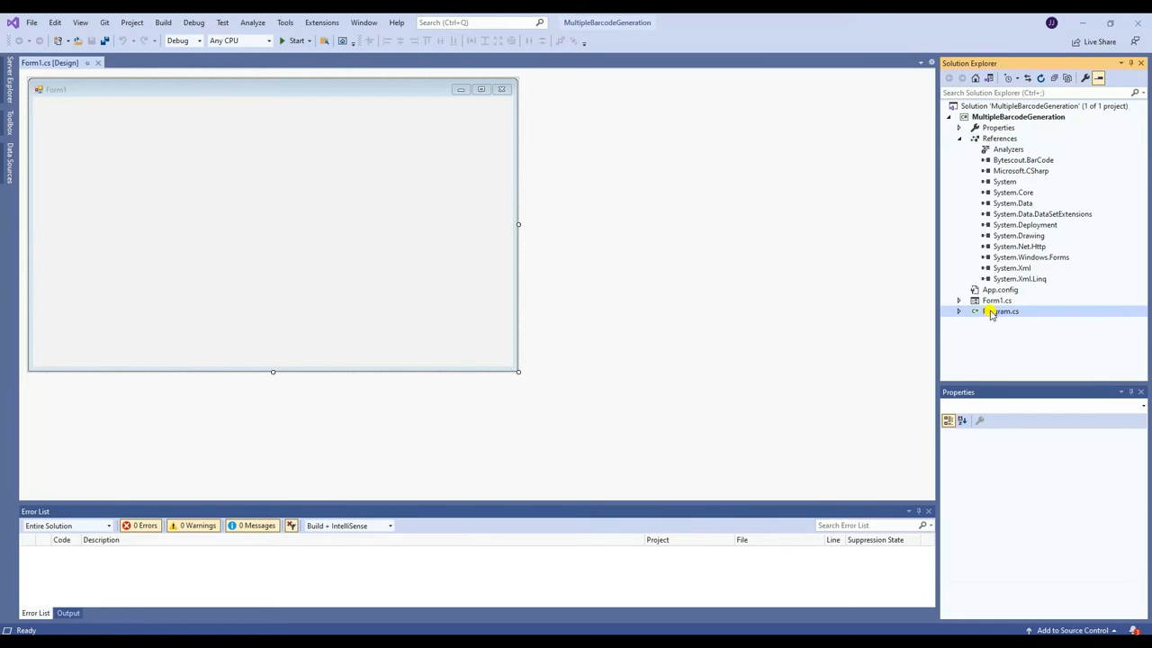
double_click(1001, 311)
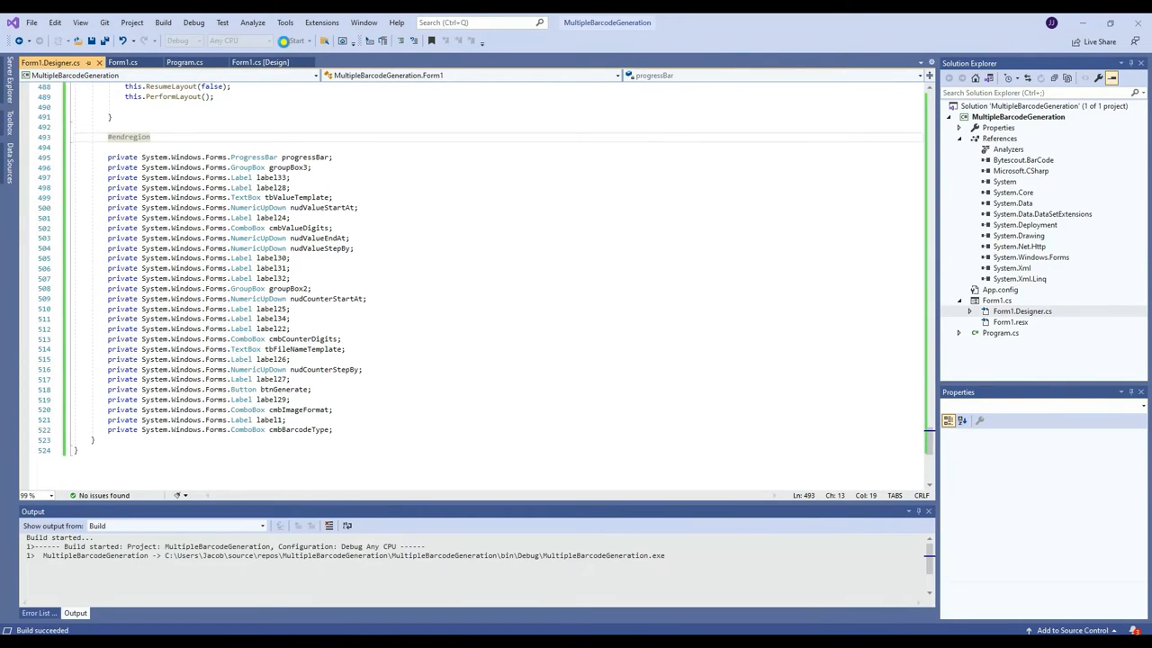
Step: Run the app and generate Code128 barcodes numbered up to 100, then browse the output
click(294, 40)
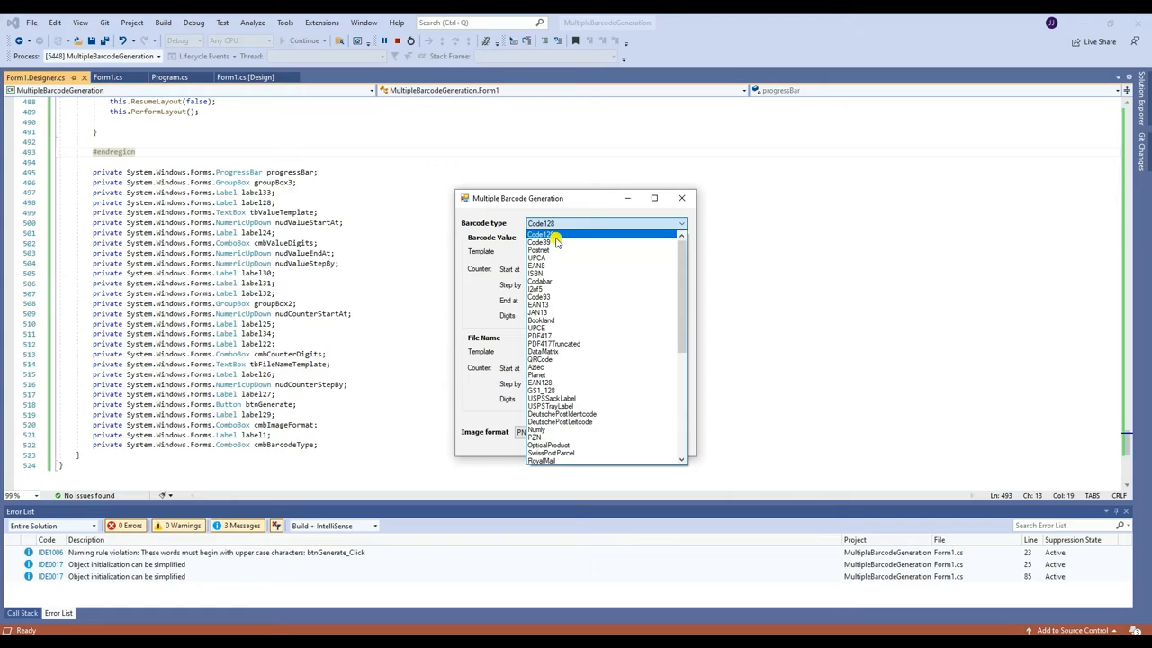
click(540, 234)
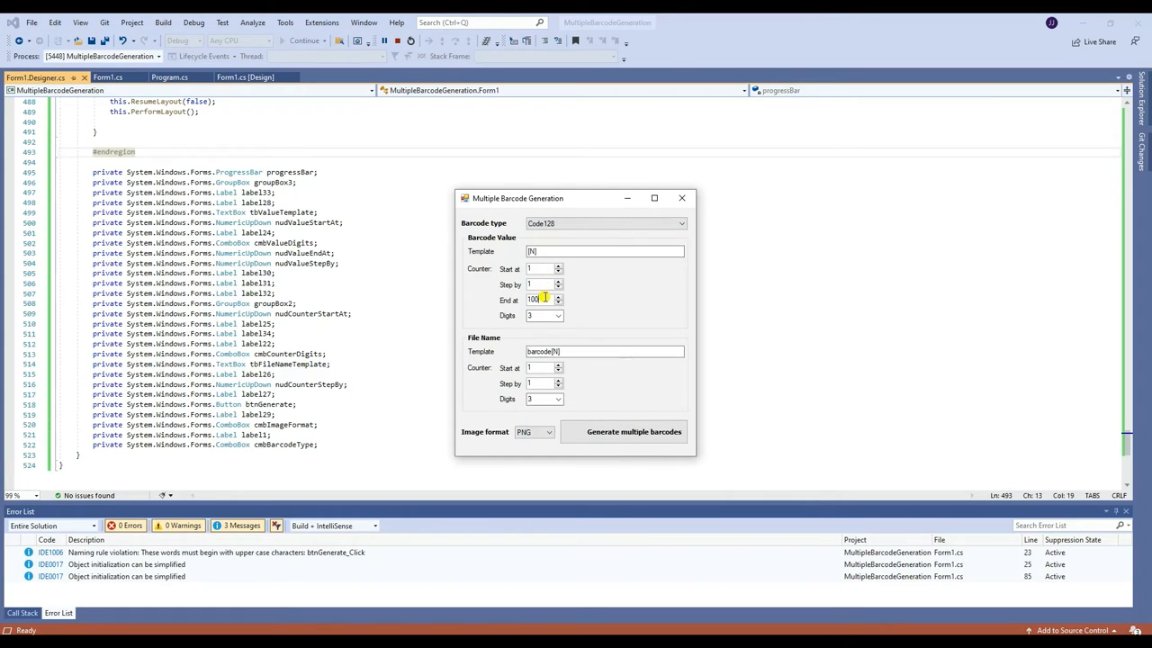
click(534, 432)
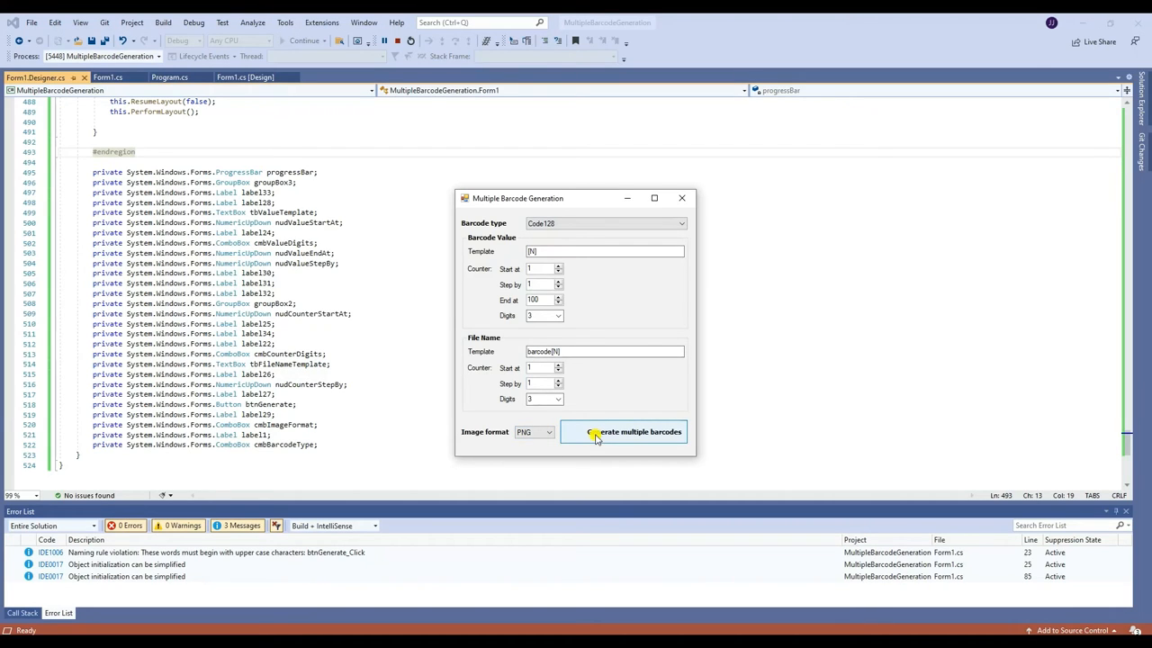
click(623, 431)
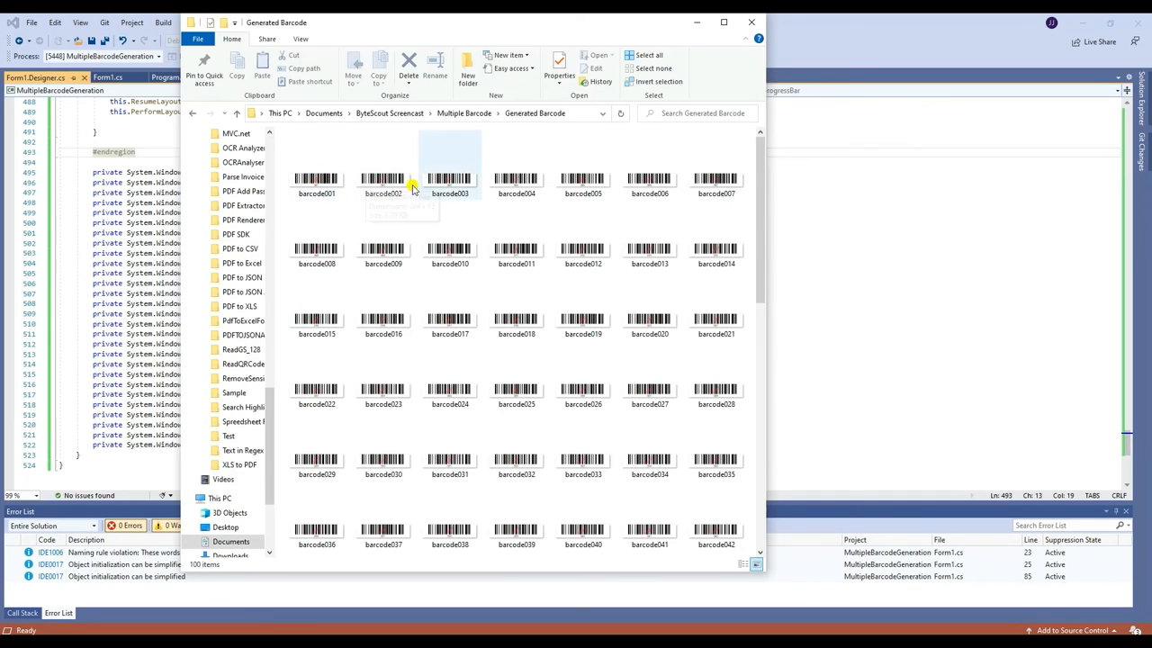
scroll(down, 3)
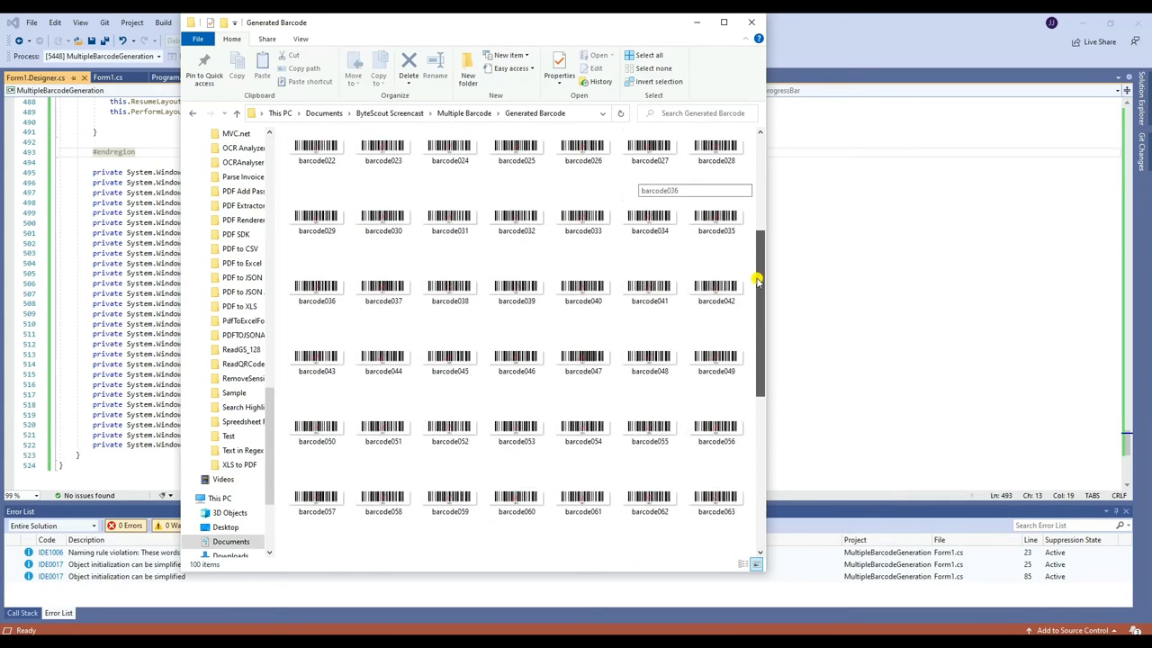
scroll(down, 3)
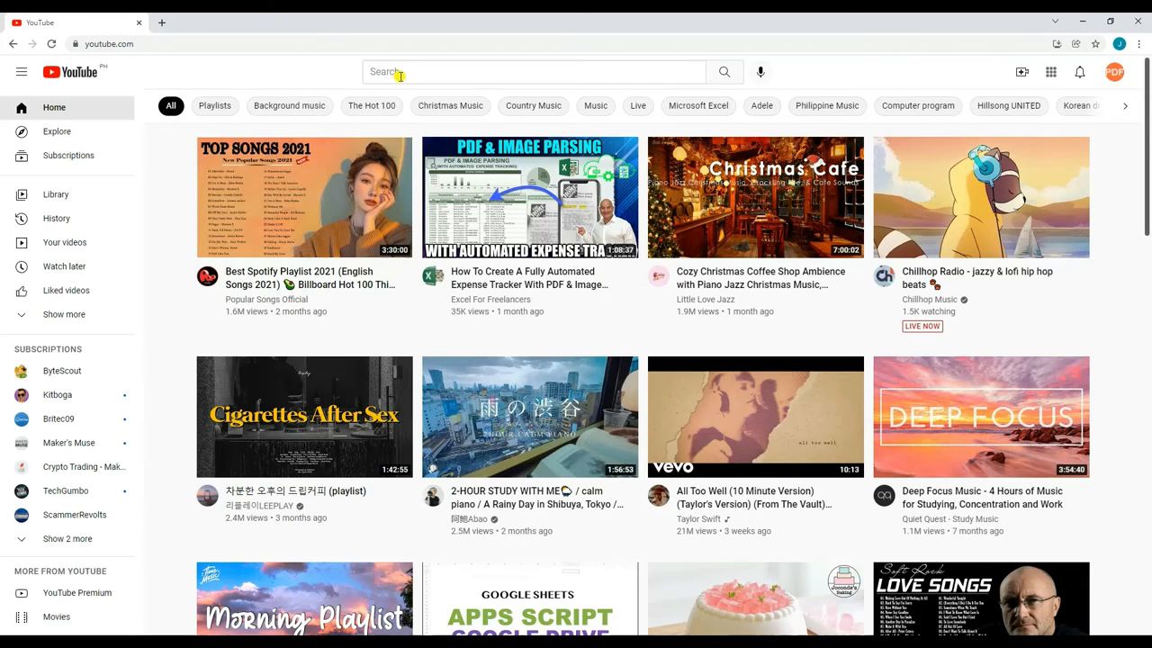
Step: Search YouTube for 'ByteScout' and open the ByteScout channel result
text(ByteScout)
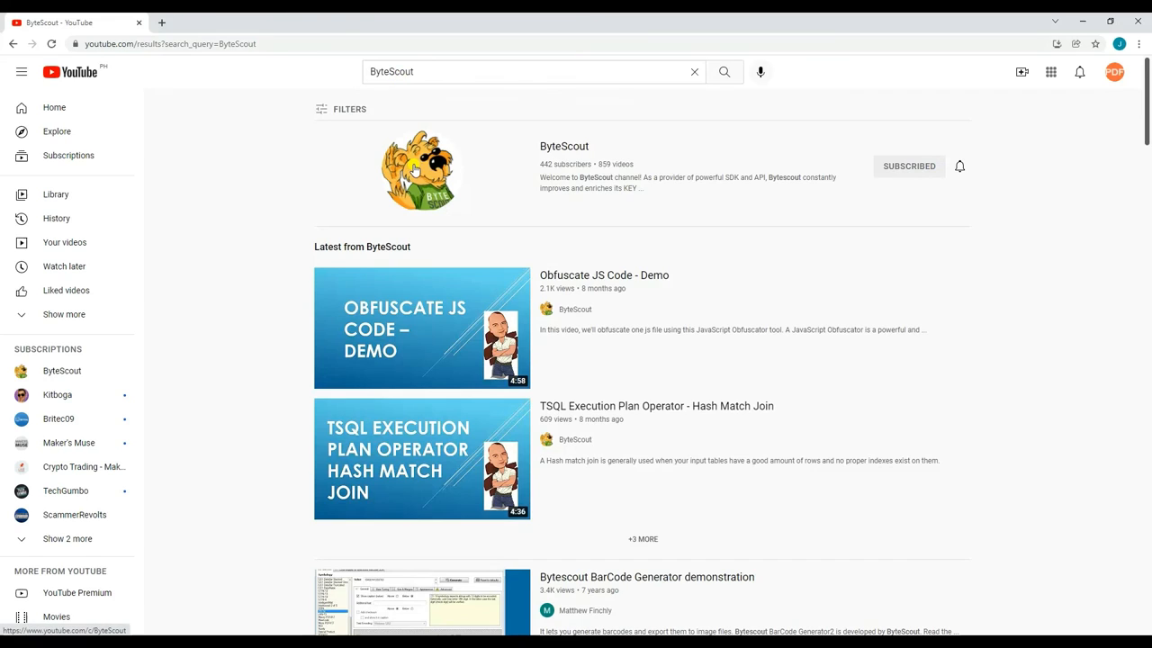
click(563, 146)
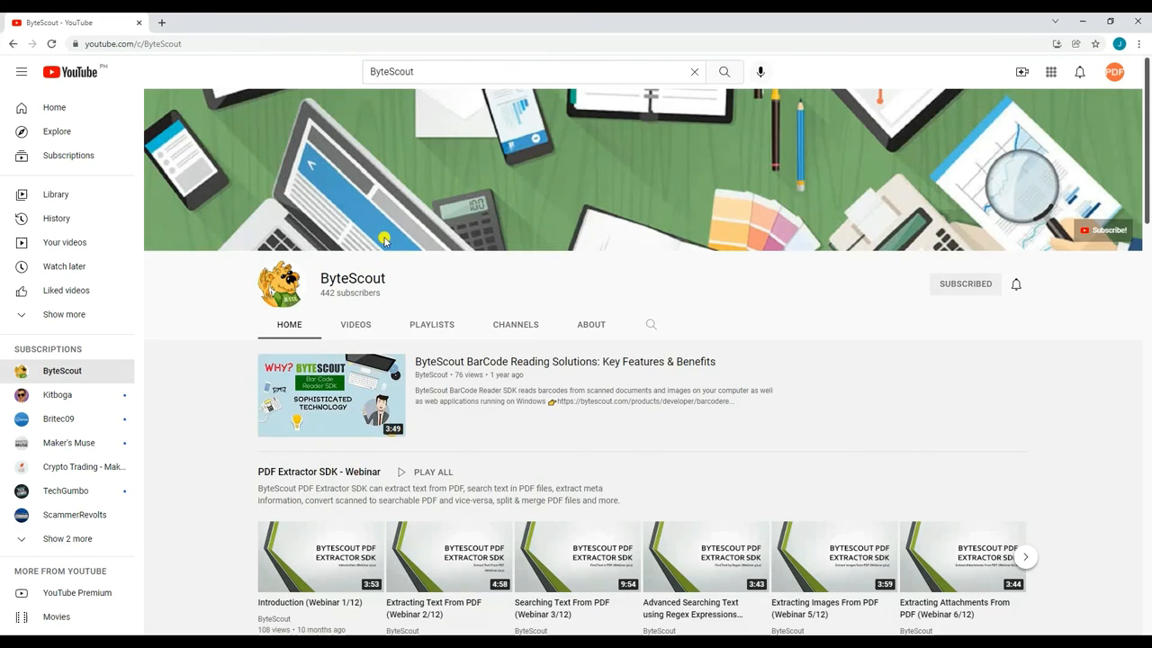